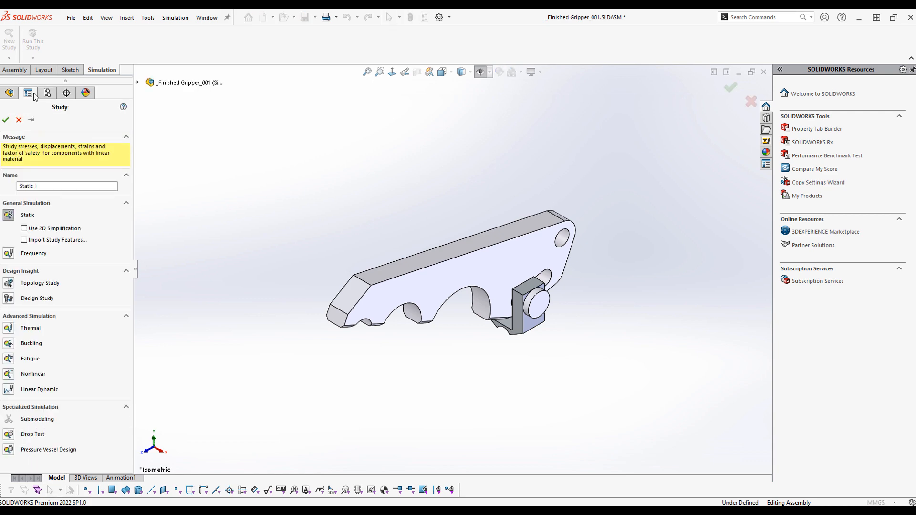
# Assign 1060 Alloy to MS-FINGER and Cast Alloy Steel to the shoulder screw and push-pull plate
pyautogui.rightClick(64, 232)
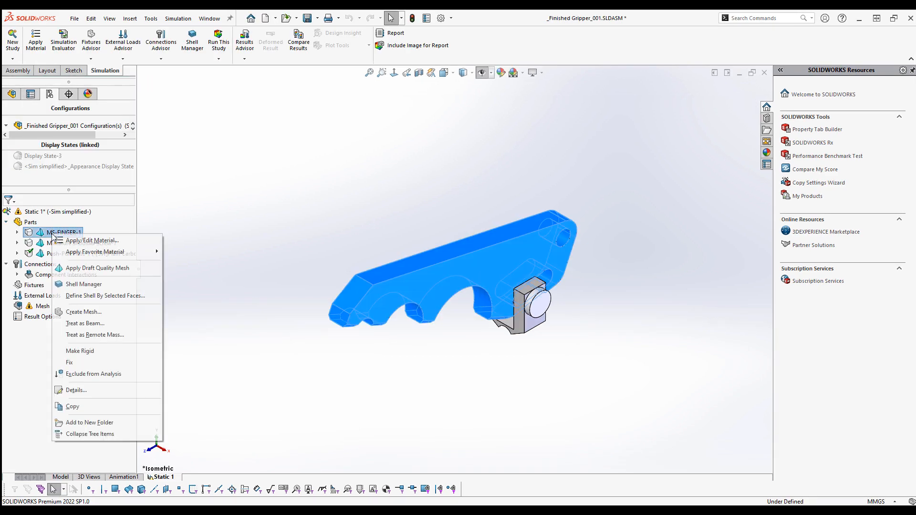
pyautogui.click(92, 240)
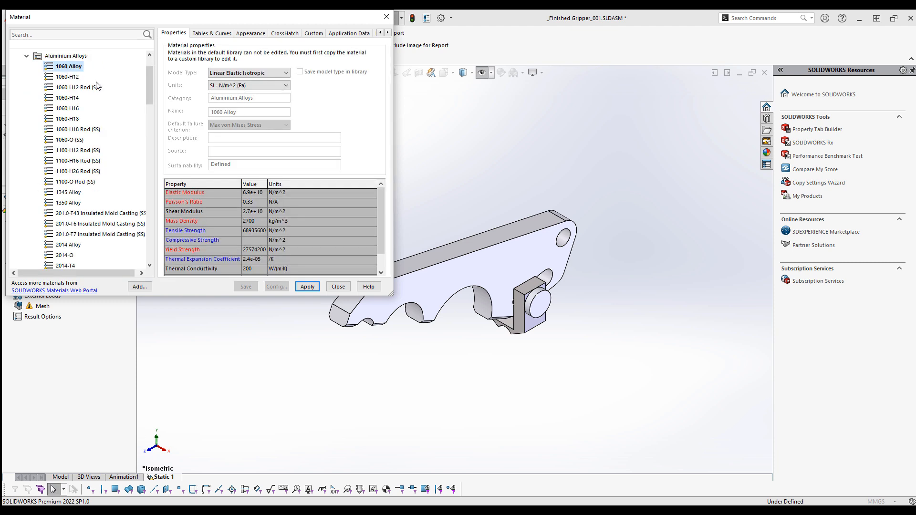
pyautogui.click(338, 286)
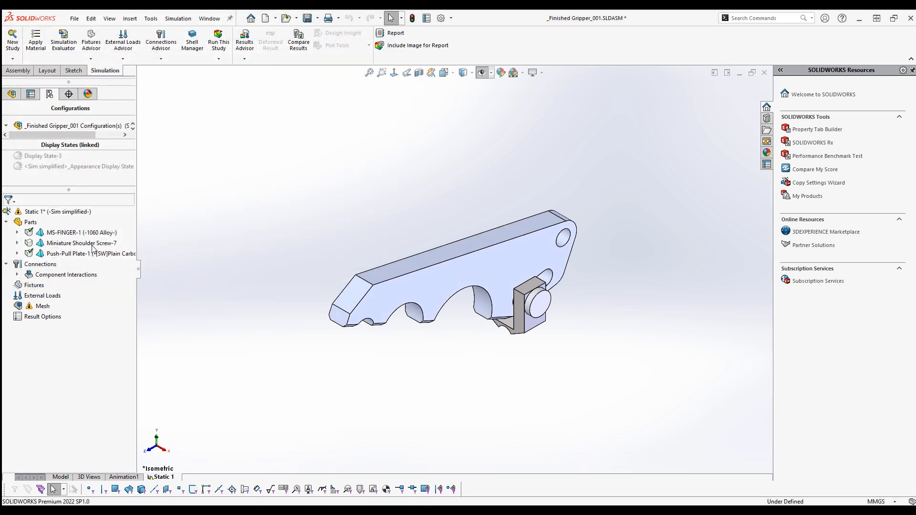
pyautogui.rightClick(67, 253)
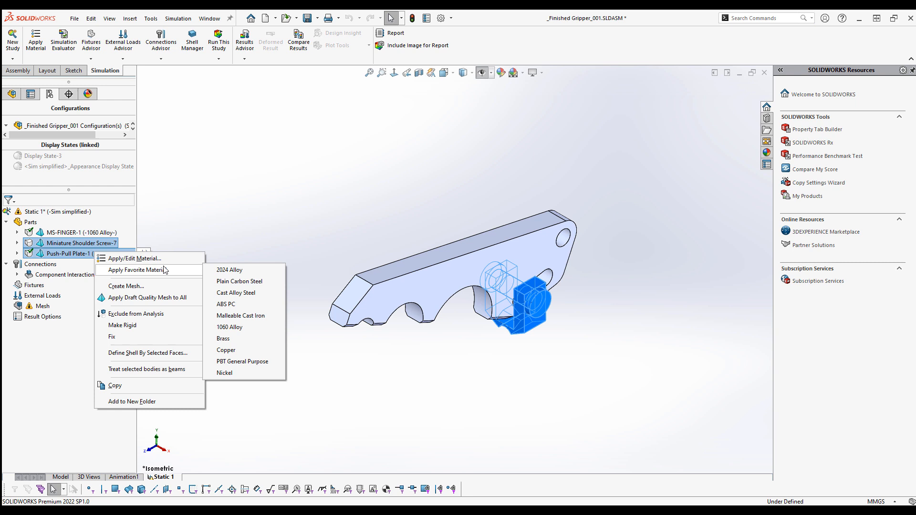
pyautogui.click(239, 293)
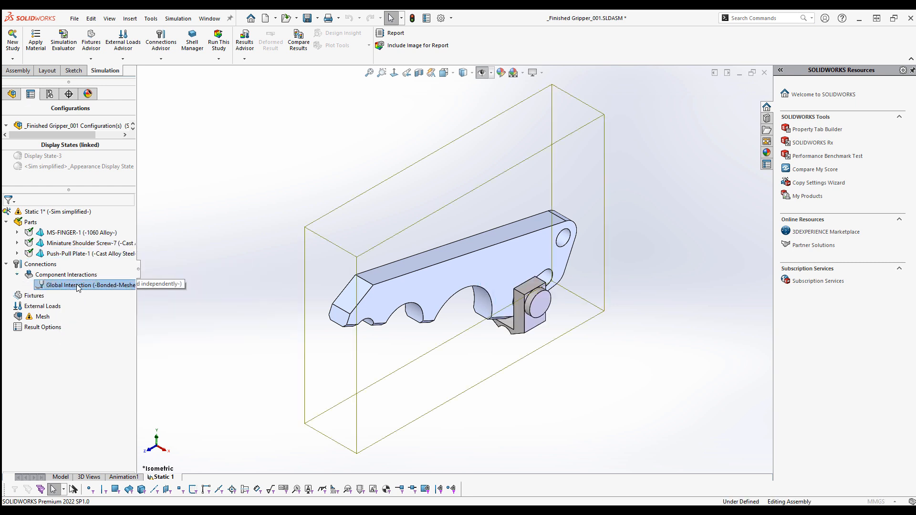
# Check the global bonded interaction, then auto-find local interactions between the finger and plate
pyautogui.doubleClick(76, 286)
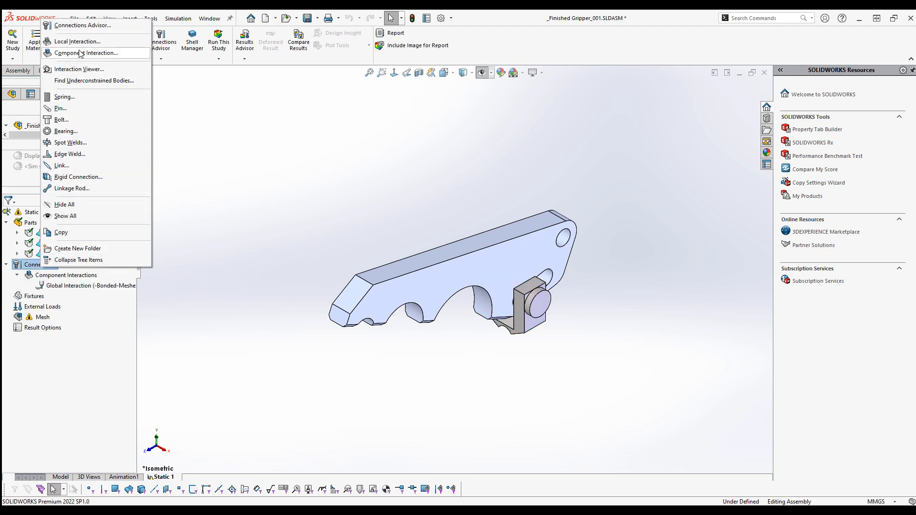
pyautogui.click(76, 41)
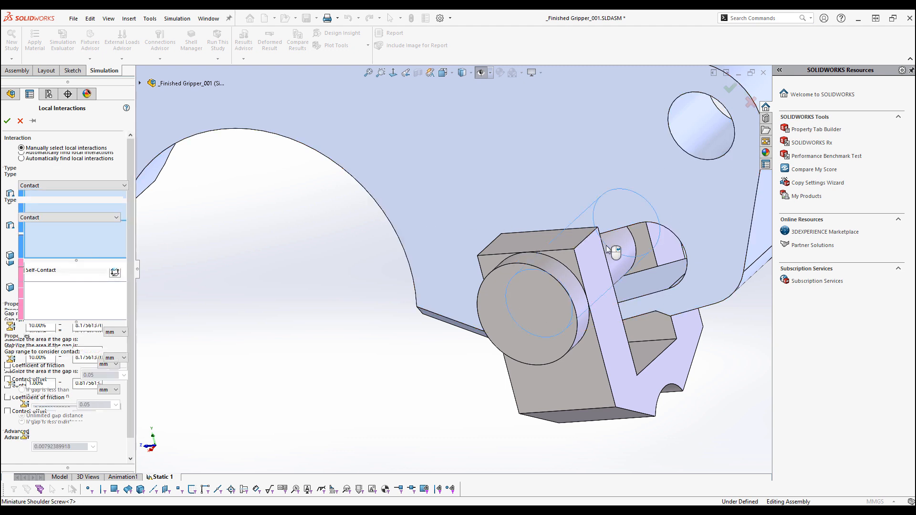
pyautogui.rightClick(616, 250)
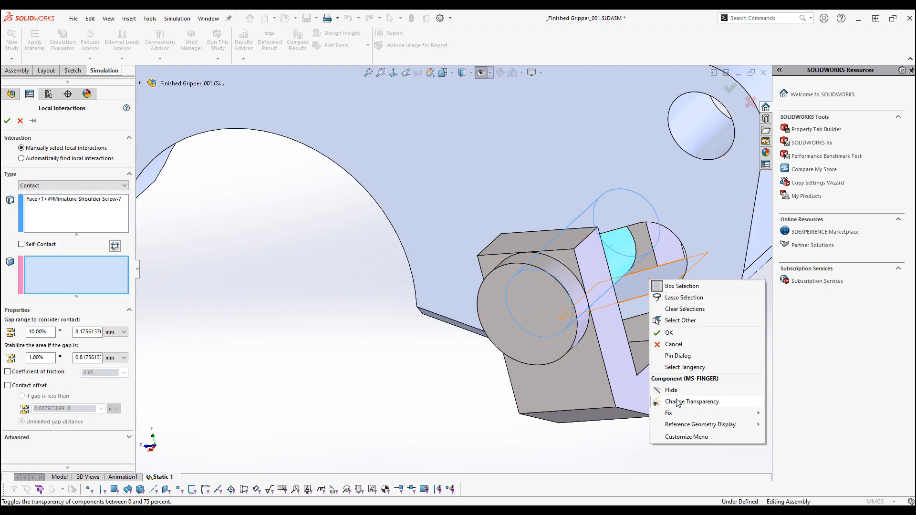
pyautogui.click(692, 401)
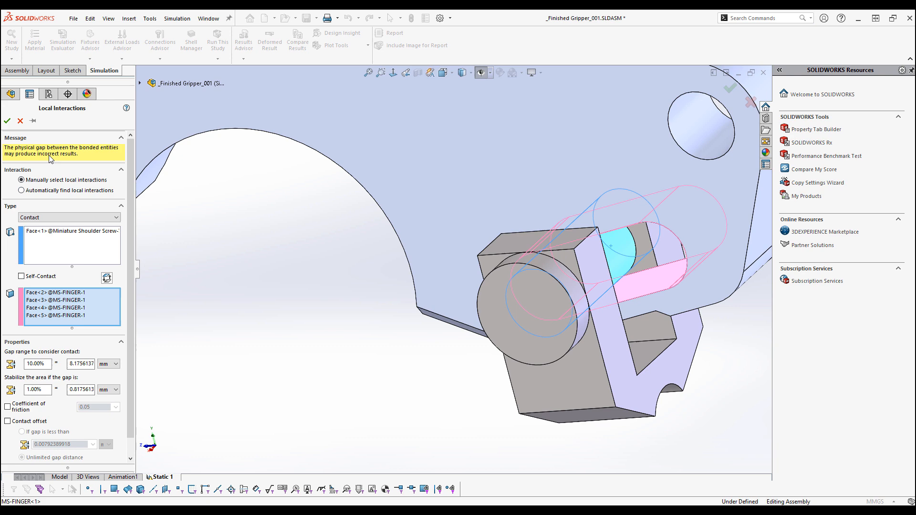
pyautogui.click(22, 190)
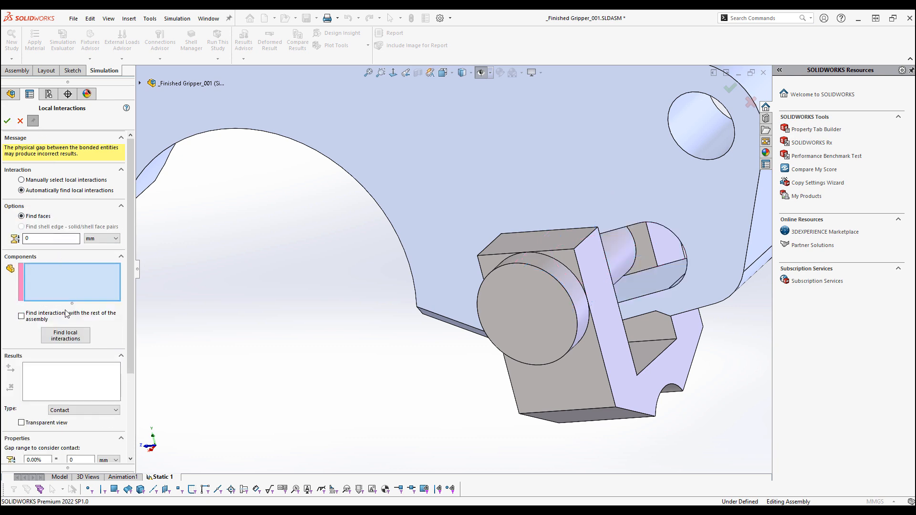
pyautogui.click(65, 335)
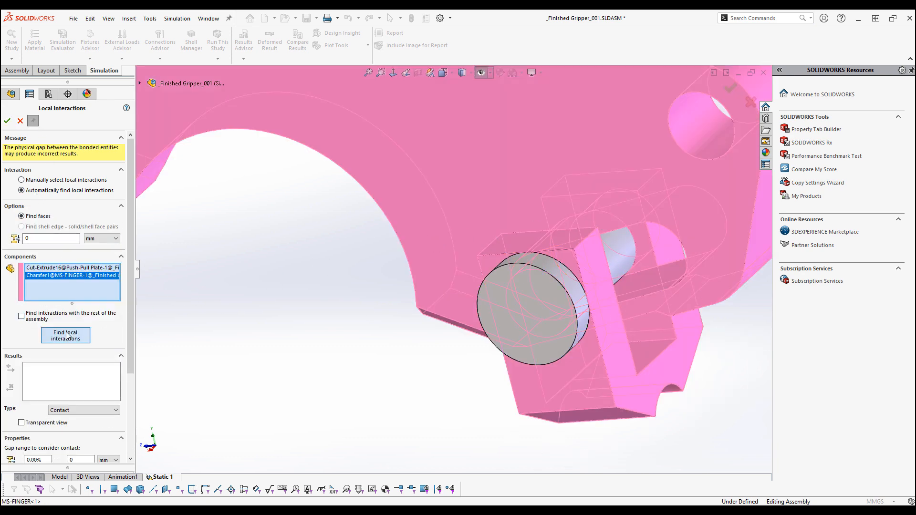
pyautogui.click(65, 336)
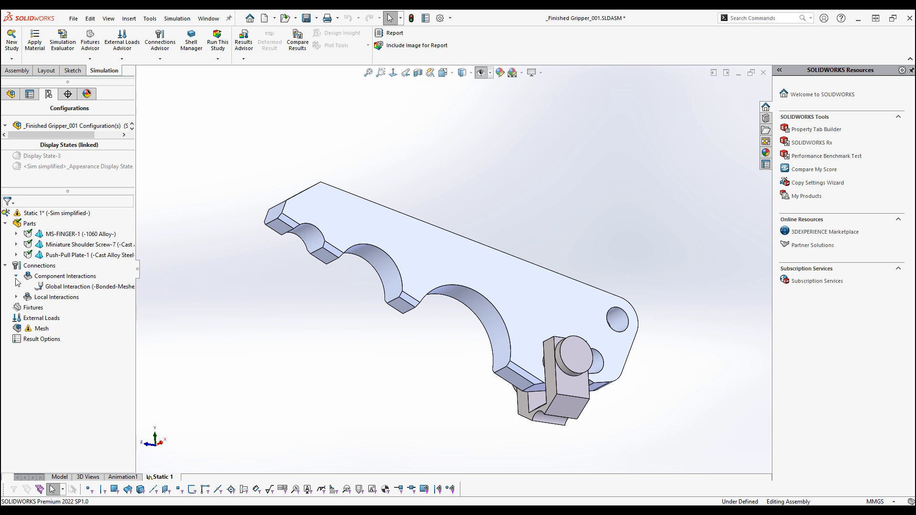
# Add a Fixed Hinge fixture on the MS-FINGER mounting hole face
pyautogui.rightClick(43, 308)
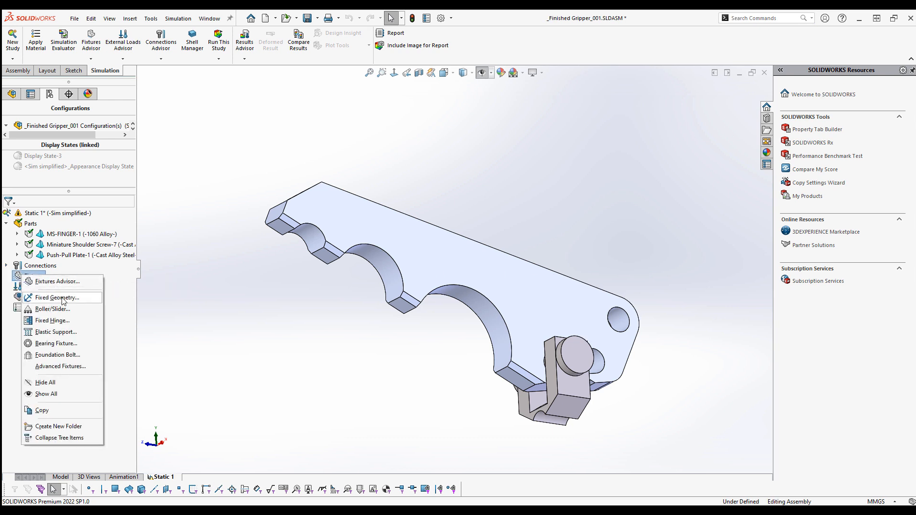
pyautogui.click(56, 297)
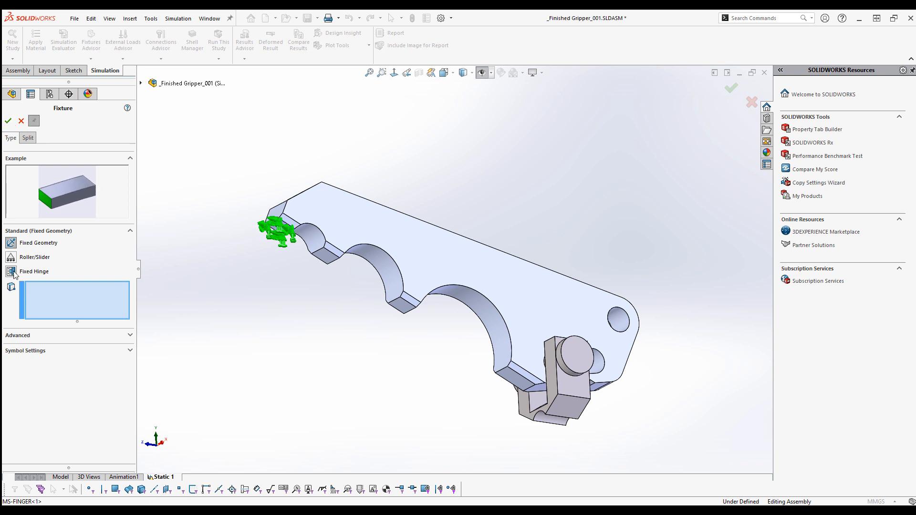
pyautogui.click(612, 323)
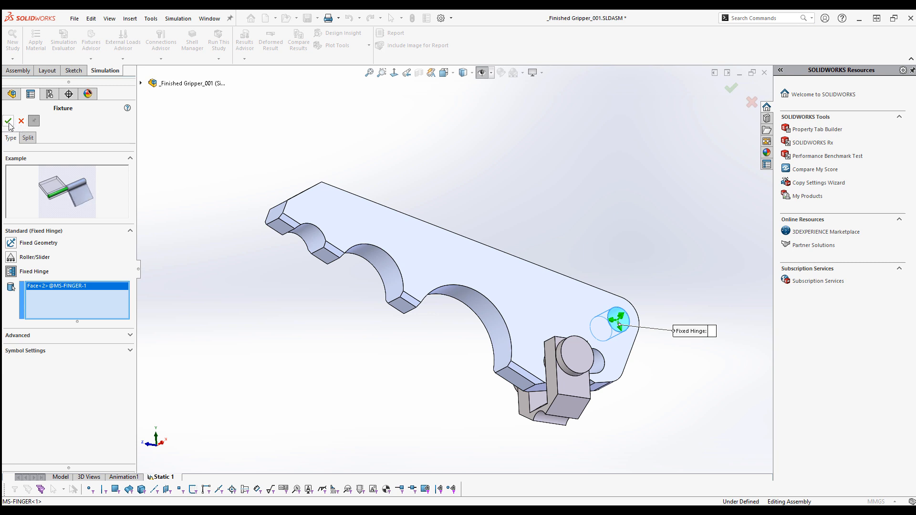
pyautogui.click(8, 121)
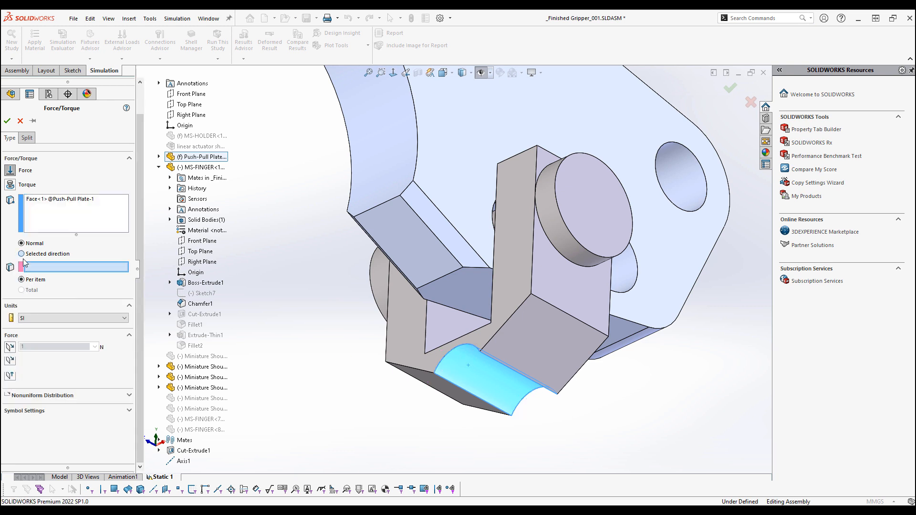
# Apply a reversed 9 N force along the normal of the plate's Face<2>
pyautogui.click(21, 253)
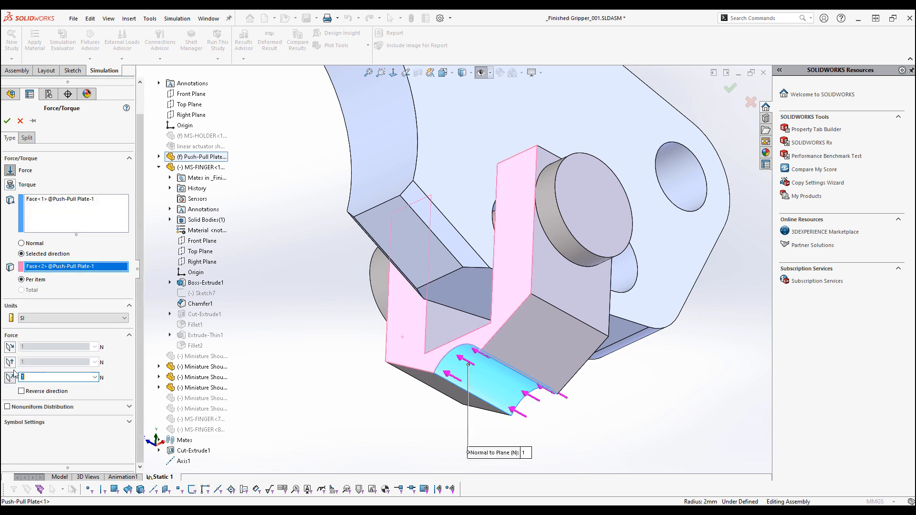
pyautogui.write('9')
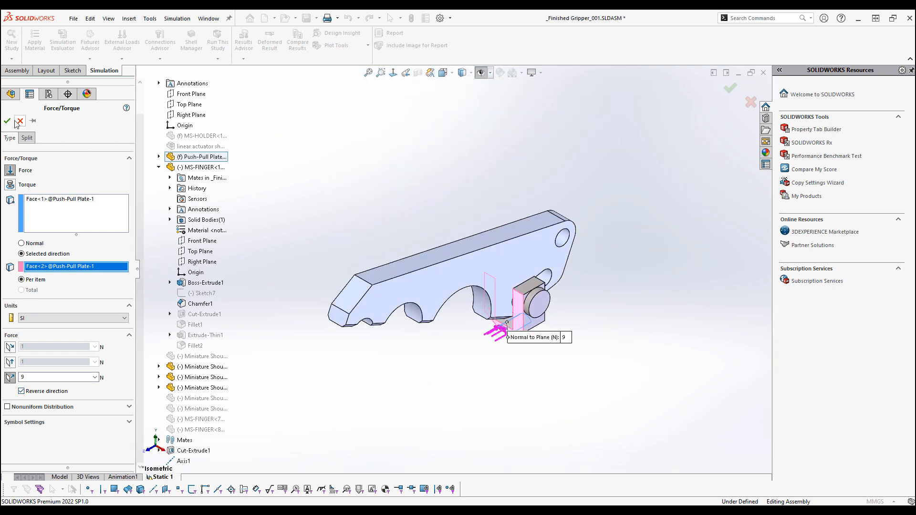
pyautogui.rightClick(41, 309)
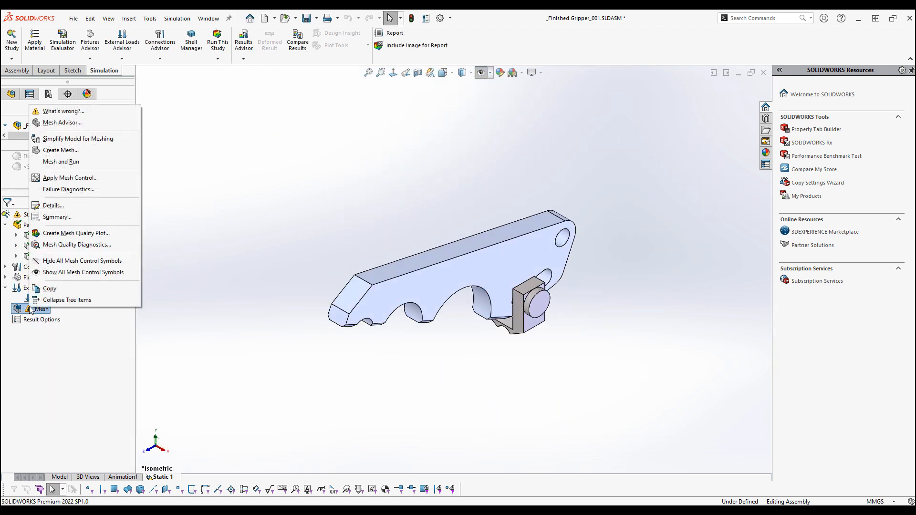
# Mesh the assembly at middle mesh density and start solving Static 1
pyautogui.click(60, 150)
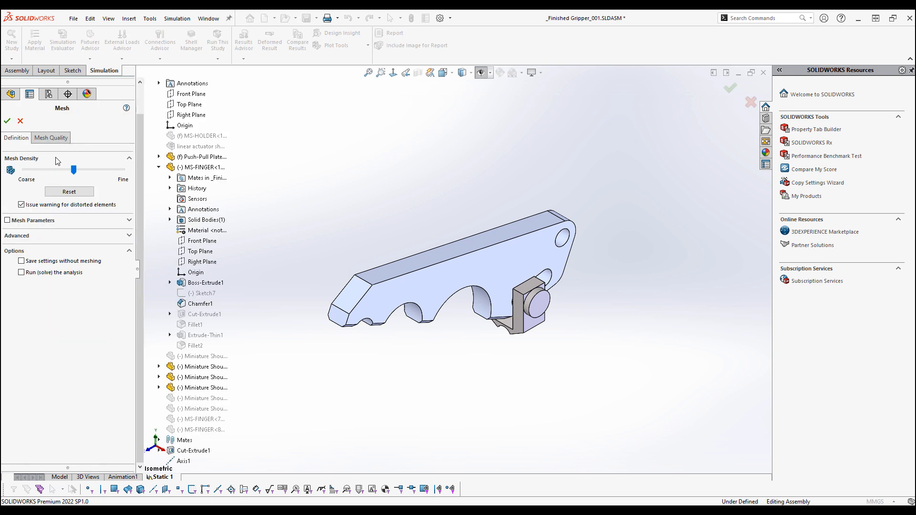
pyautogui.moveTo(73, 169); pyautogui.dragTo(65, 170)
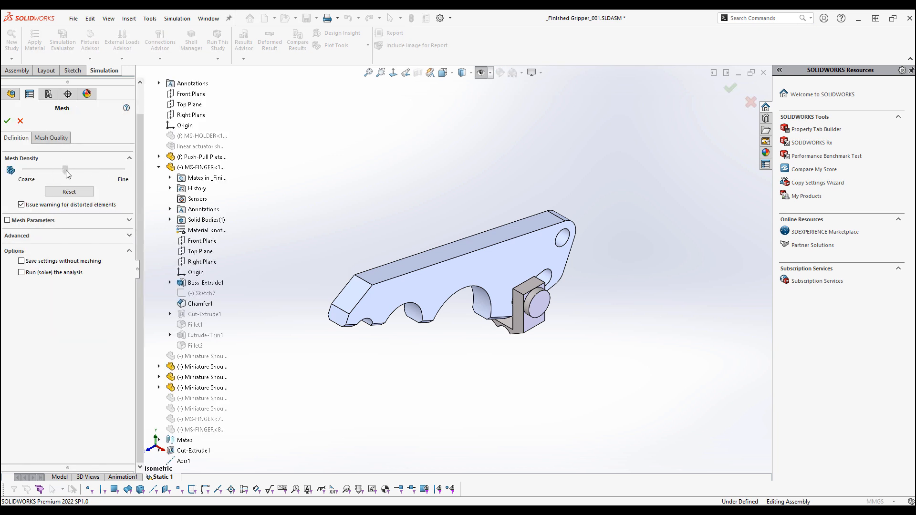
pyautogui.moveTo(66, 170); pyautogui.dragTo(73, 169)
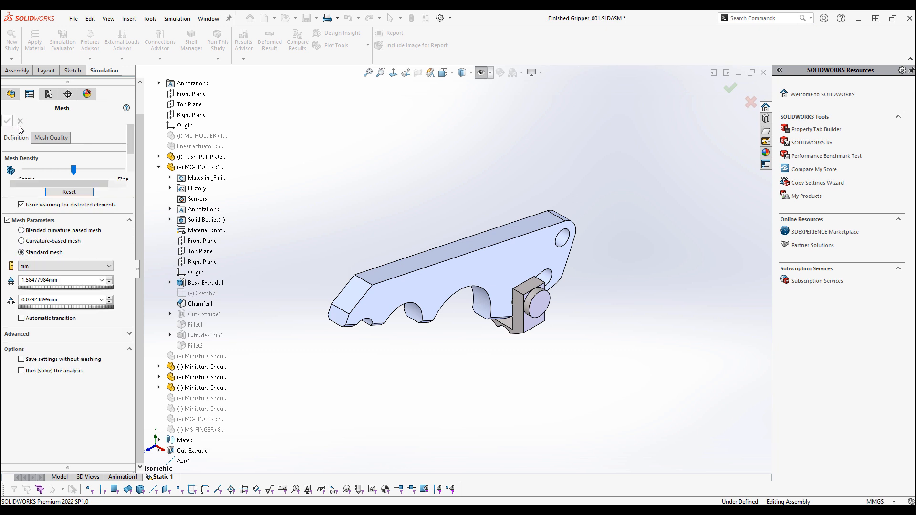
pyautogui.click(7, 121)
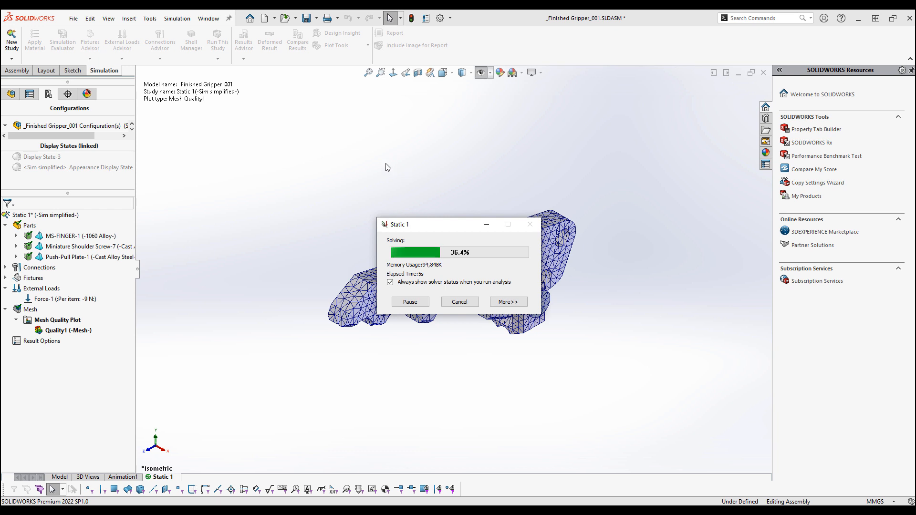
pyautogui.moveTo(405, 127)
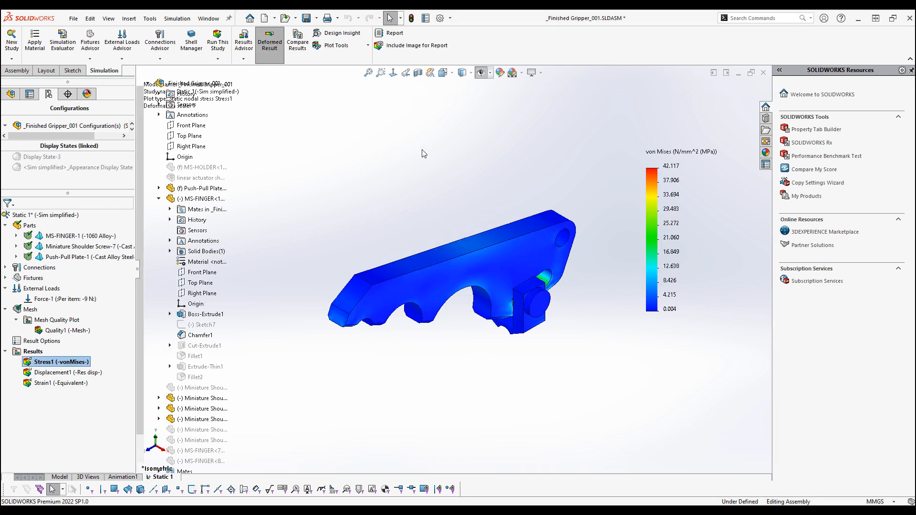
# Edit the Stress1 plot definition and review its advanced von Mises settings
pyautogui.rightClick(60, 361)
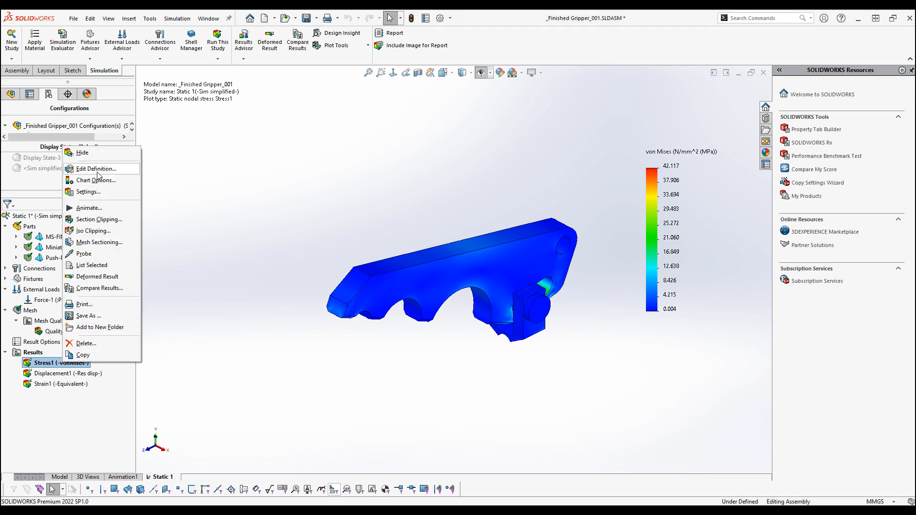
pyautogui.click(96, 169)
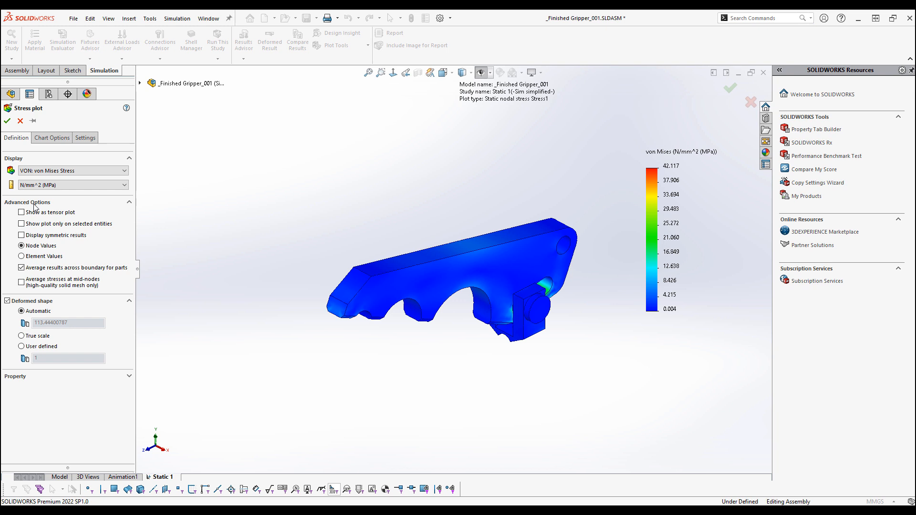
pyautogui.click(52, 137)
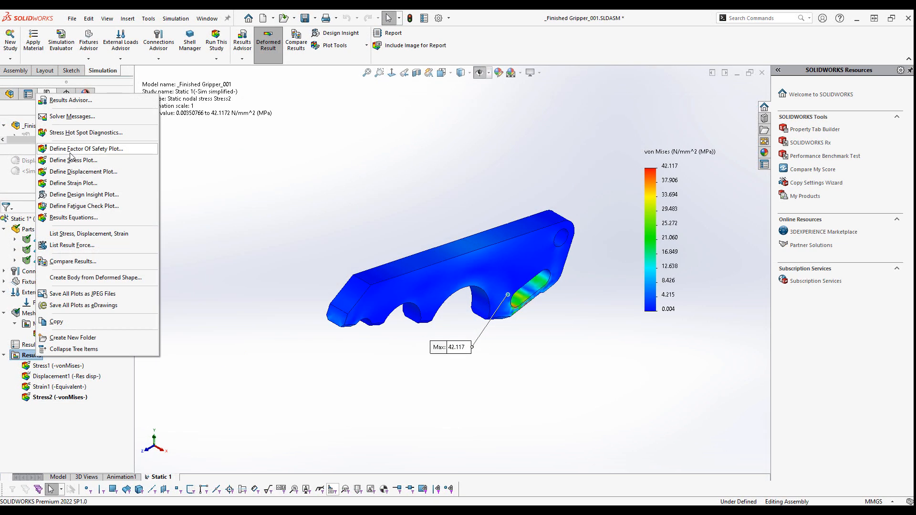
# Define a Factor of Safety plot for MS-FINGER-1 showing areas below safety factor 1.5
pyautogui.click(88, 148)
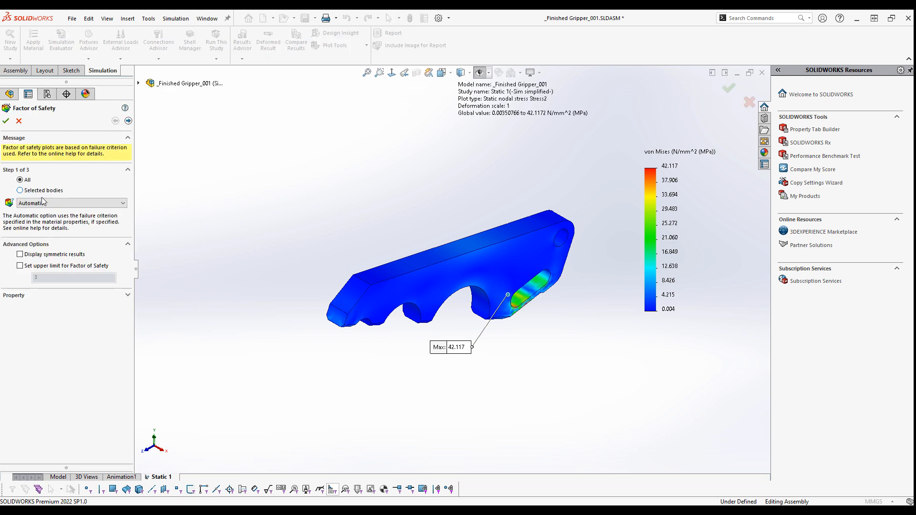
pyautogui.click(20, 190)
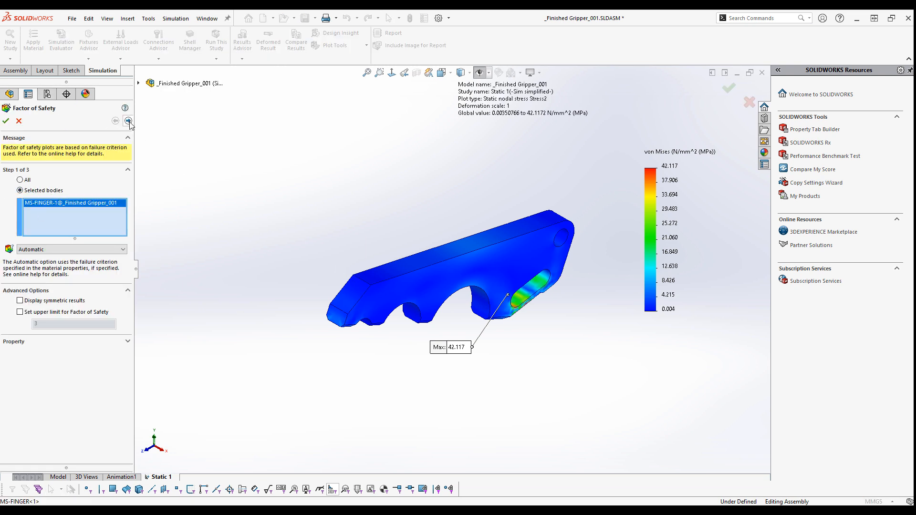
pyautogui.click(127, 120)
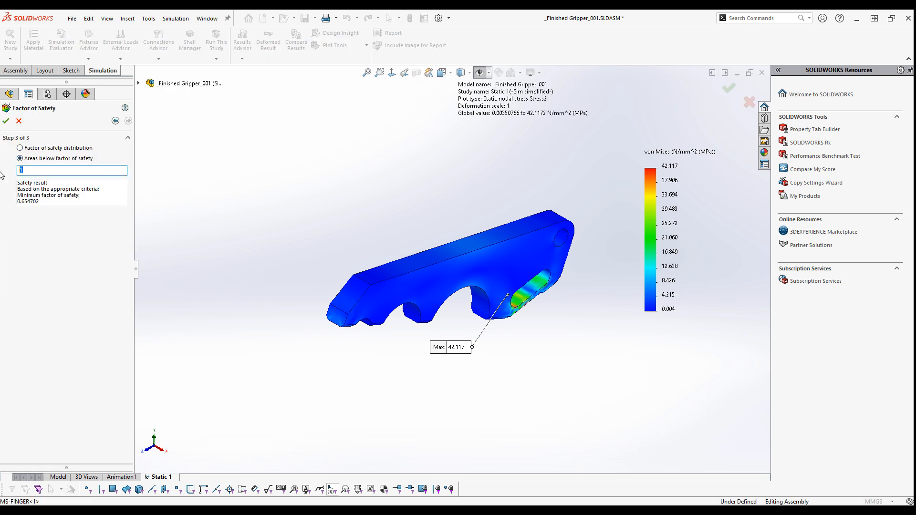
pyautogui.click(5, 121)
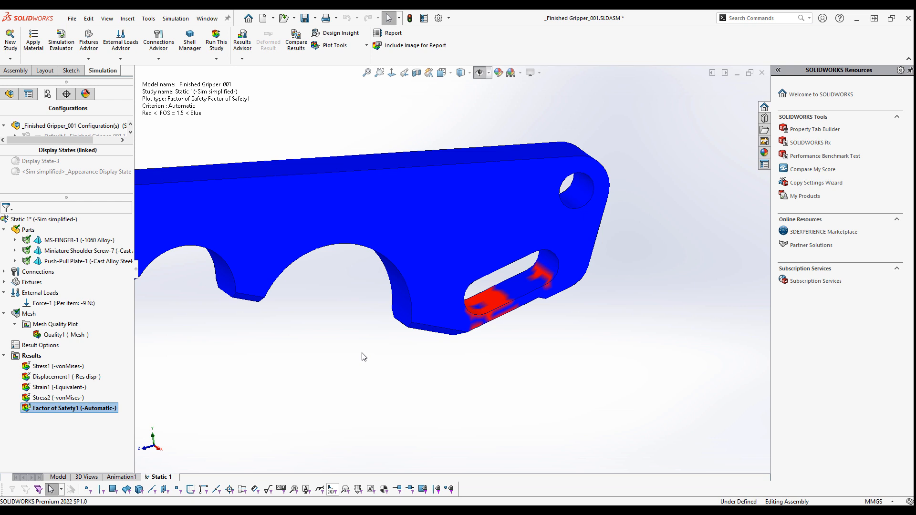
pyautogui.rightClick(32, 356)
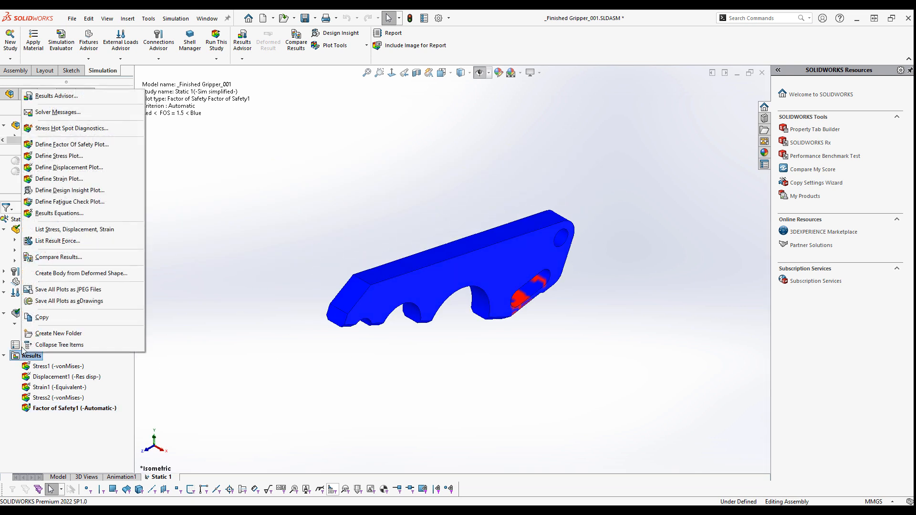
# Define a Design Insight plot with a reduced Load Level slider setting
pyautogui.click(70, 190)
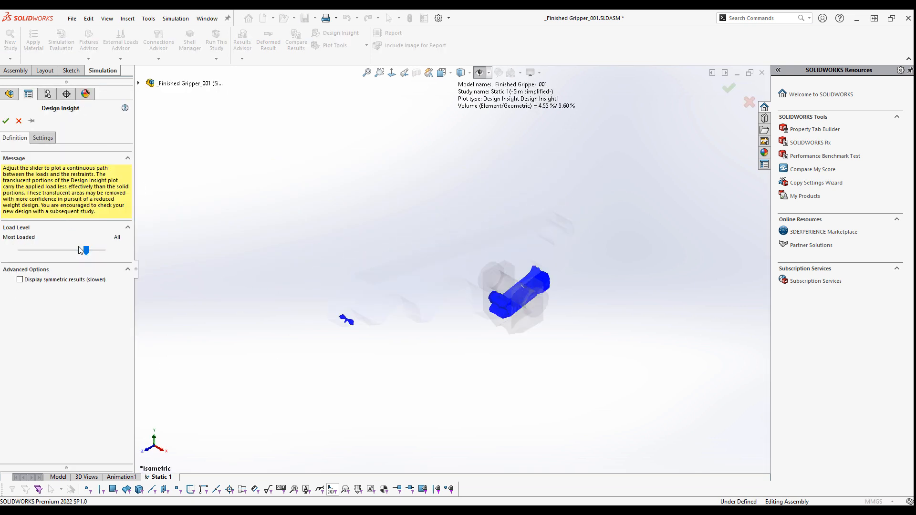
pyautogui.moveTo(85, 250); pyautogui.dragTo(58, 250)
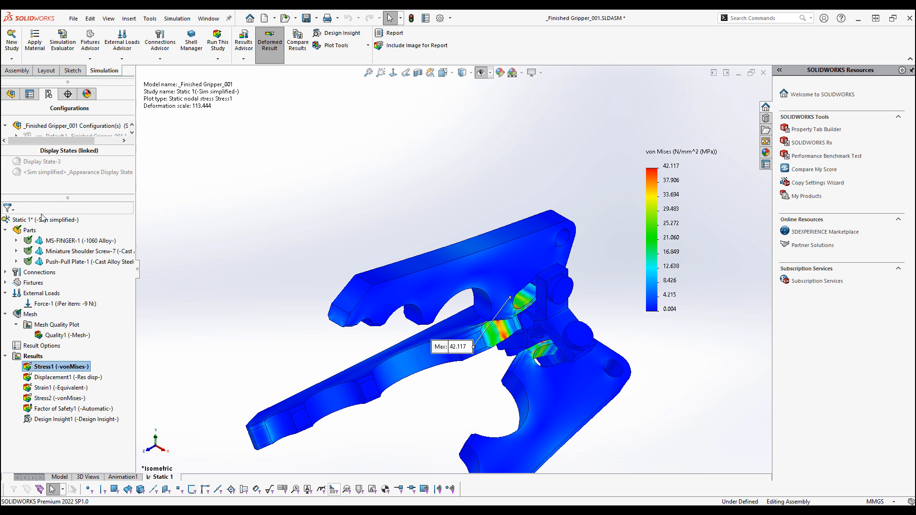
# Add a Trend Tracker to the Static 1 study
pyautogui.rightClick(44, 219)
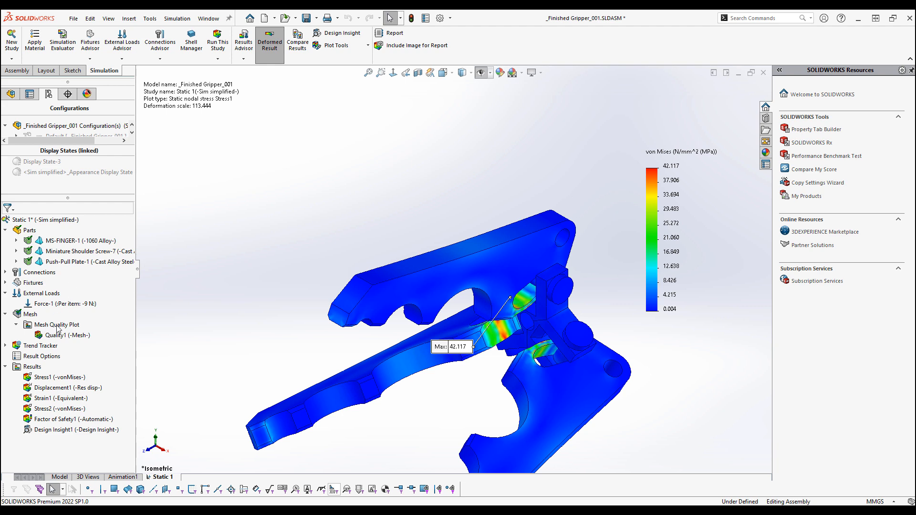
pyautogui.rightClick(41, 345)
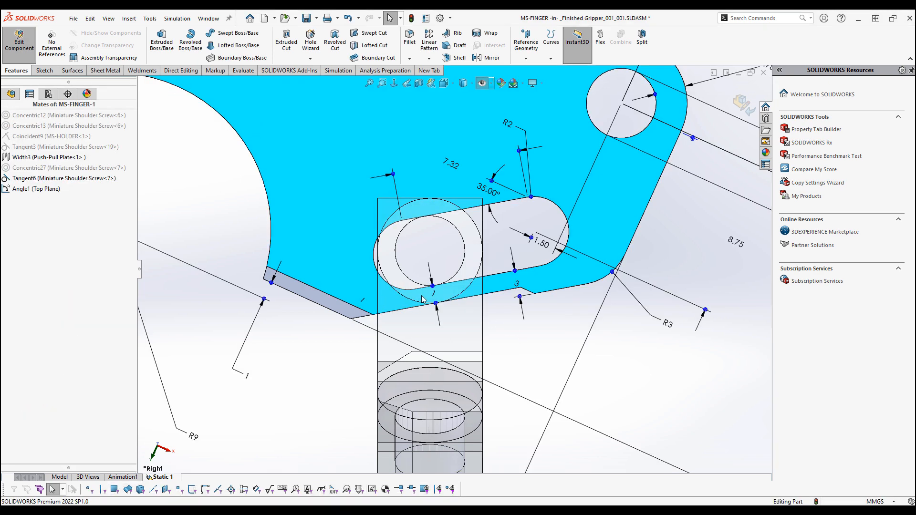
# Begin editing the MS-FINGER slot dimensions inside the assembly
pyautogui.click(29, 94)
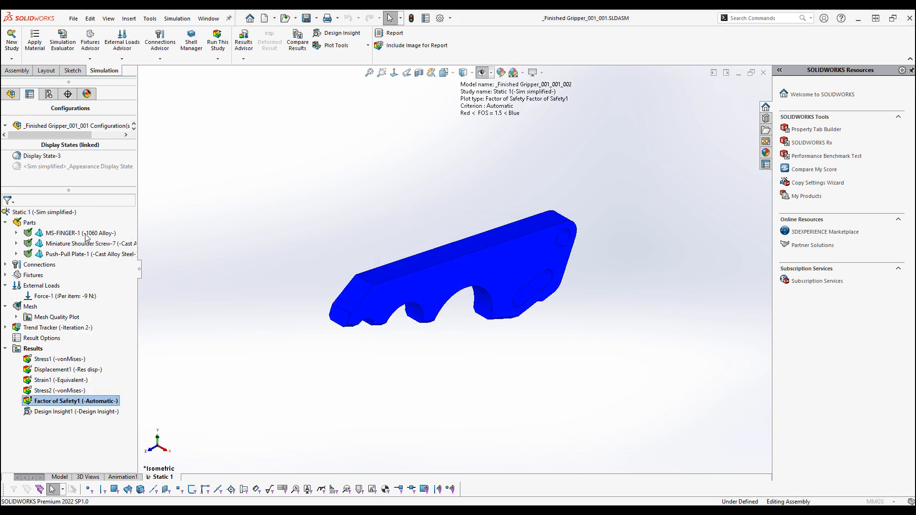
# Edit the Factor of Safety1 plot definition and advance through its setup pages
pyautogui.doubleClick(70, 401)
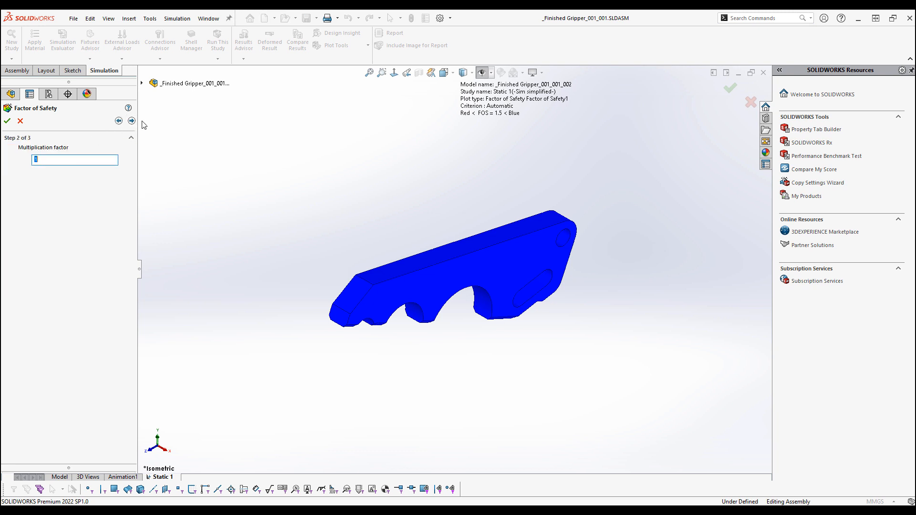
pyautogui.click(132, 121)
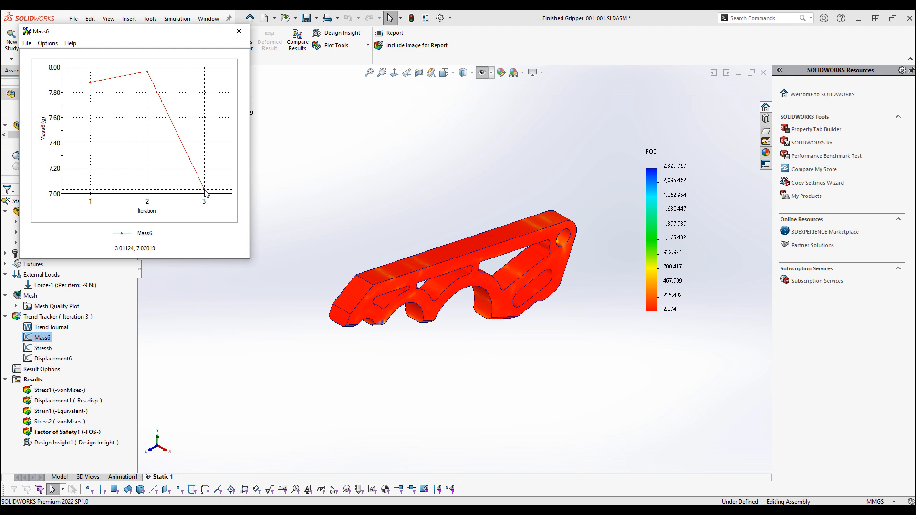
pyautogui.moveTo(236, 45)
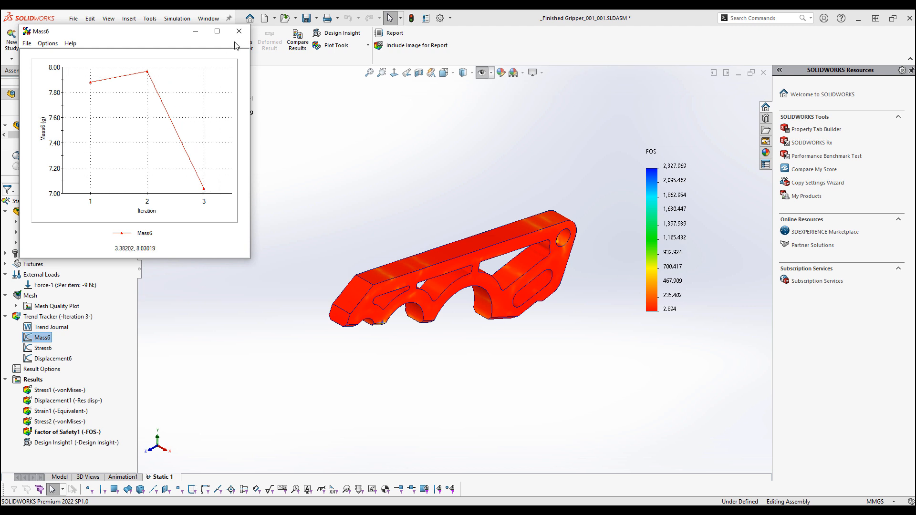
# Close the mass and stress trend graphs and open Factor of Safety1's context menu
pyautogui.click(42, 348)
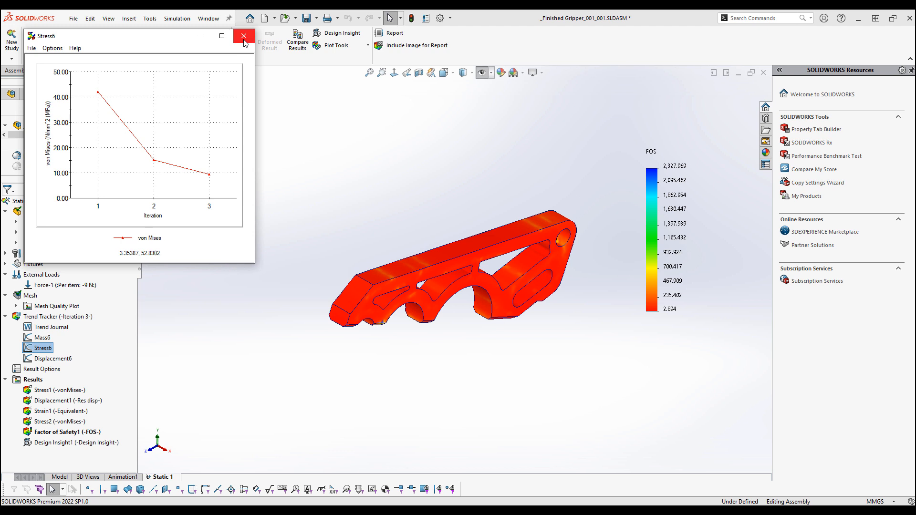
pyautogui.click(244, 35)
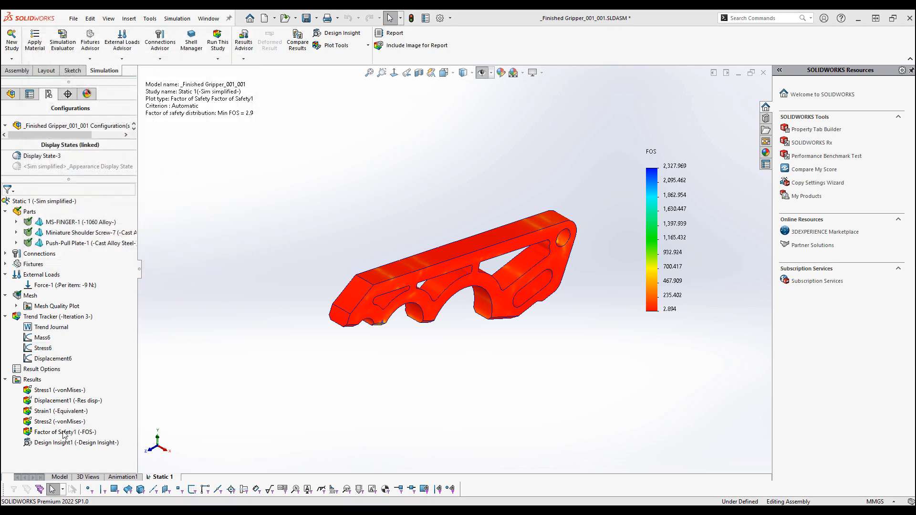
pyautogui.rightClick(66, 431)
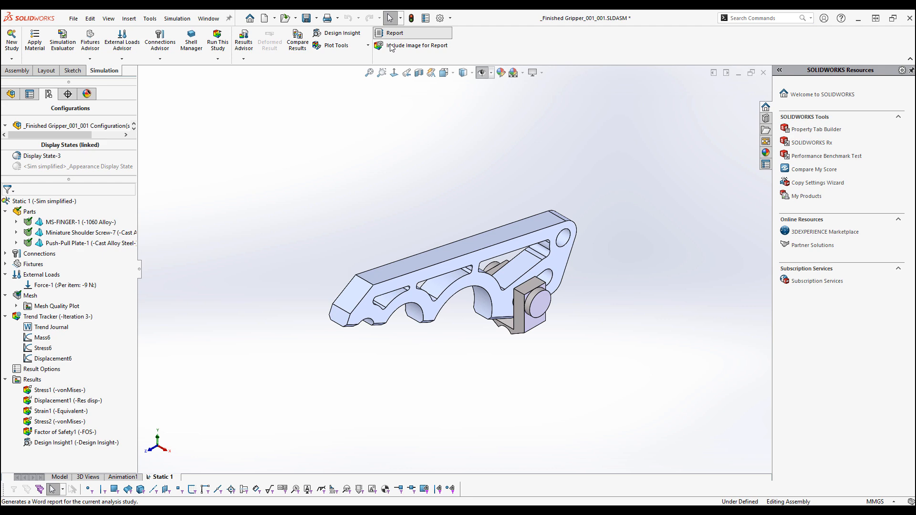
# Publish the static study report to Word from the Report command
pyautogui.click(394, 33)
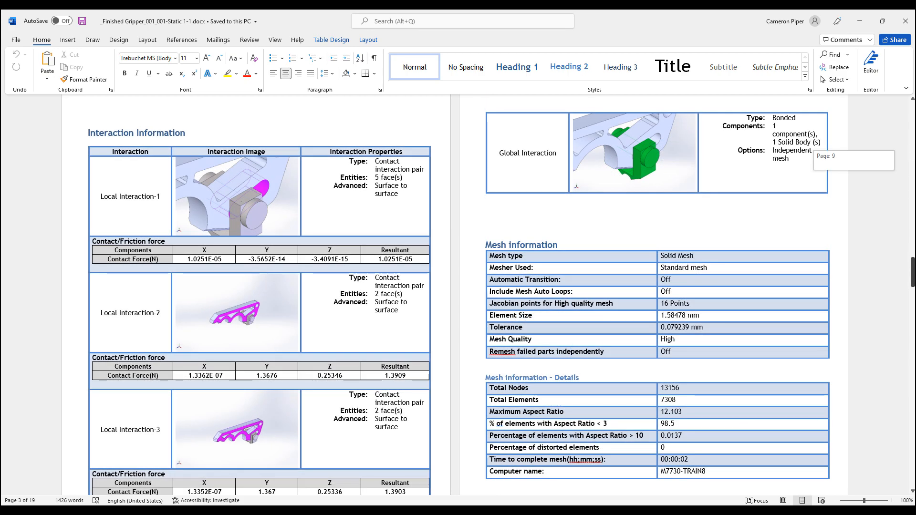
pyautogui.scroll(-3)
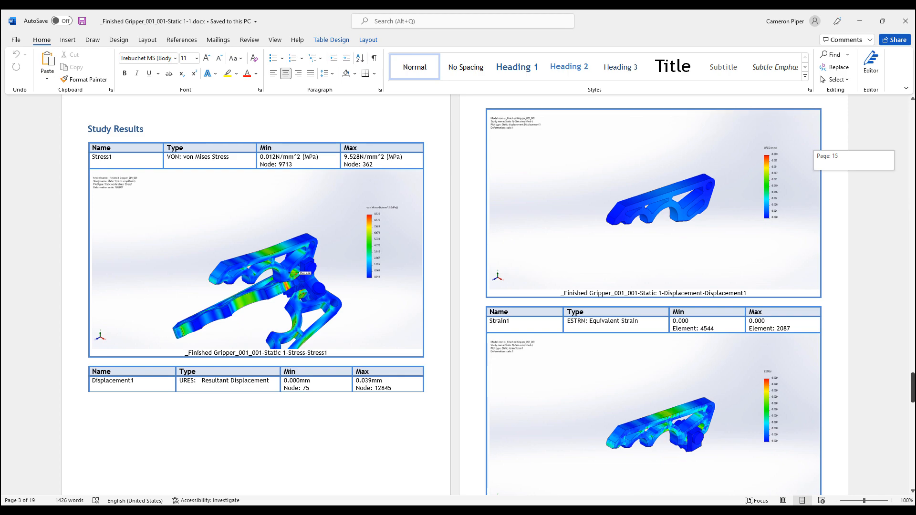
pyautogui.scroll(-3)
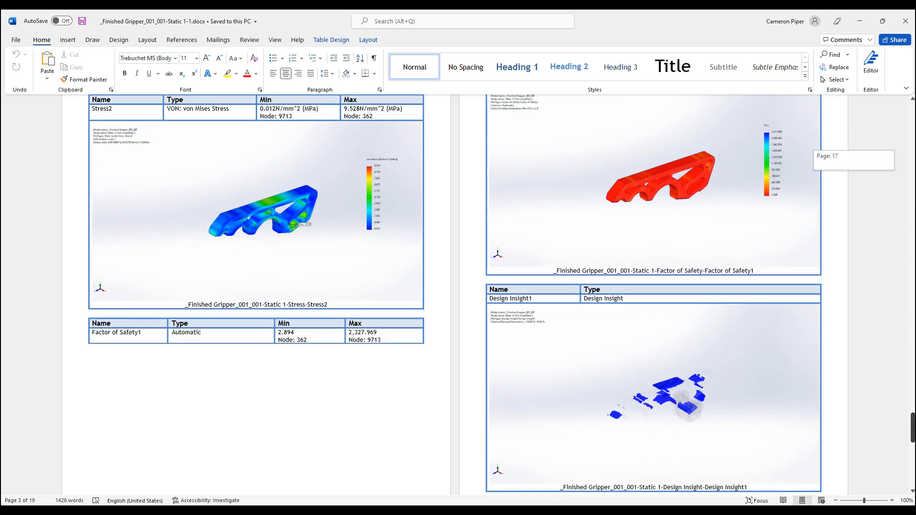